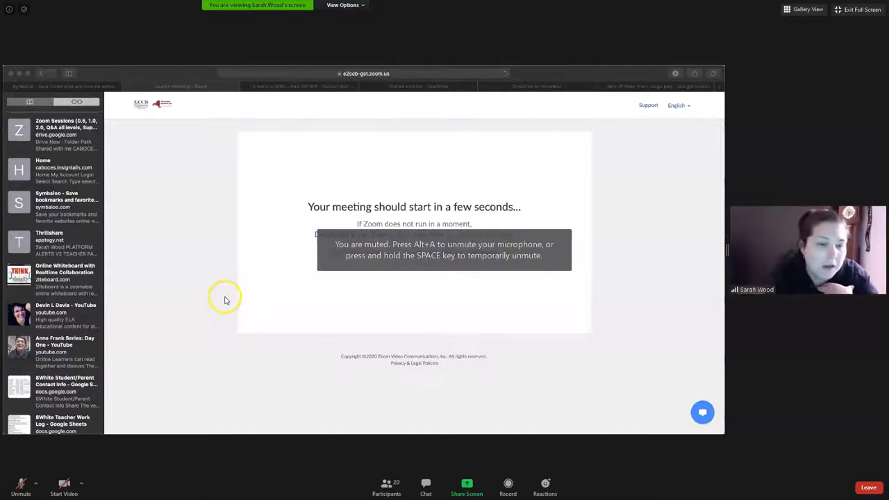
mouse_move(233, 304)
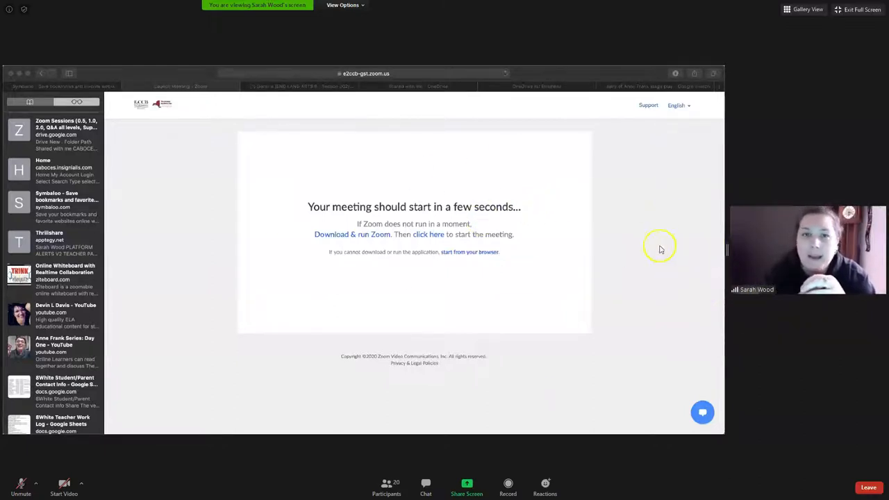
mouse_move(561, 255)
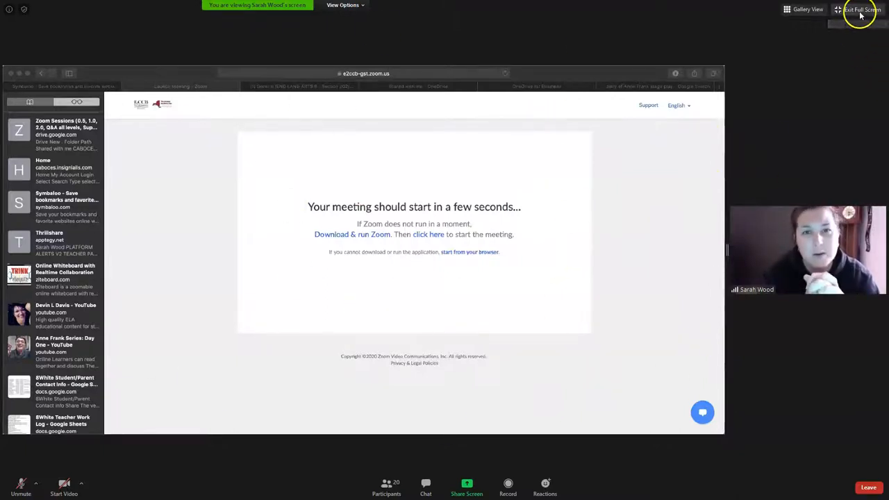
mouse_move(862, 10)
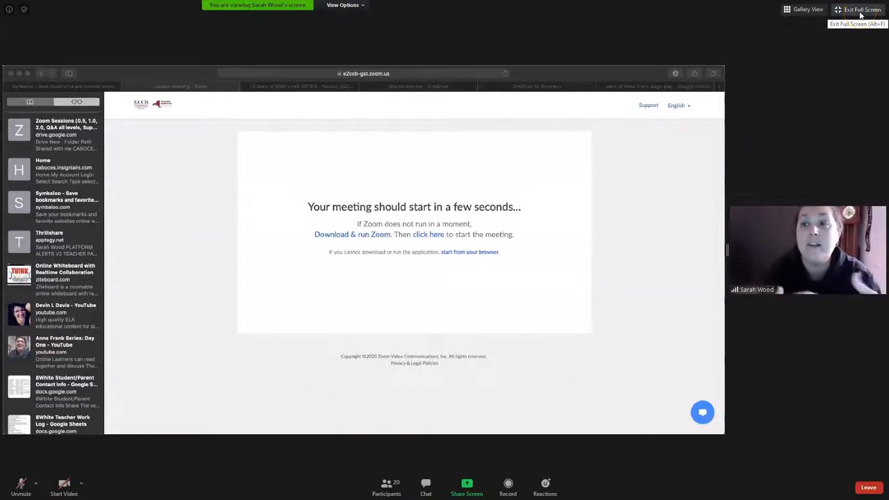
Exit full screen on the meeting so the Anne Frank Teams form can fill the right half
left_click(861, 9)
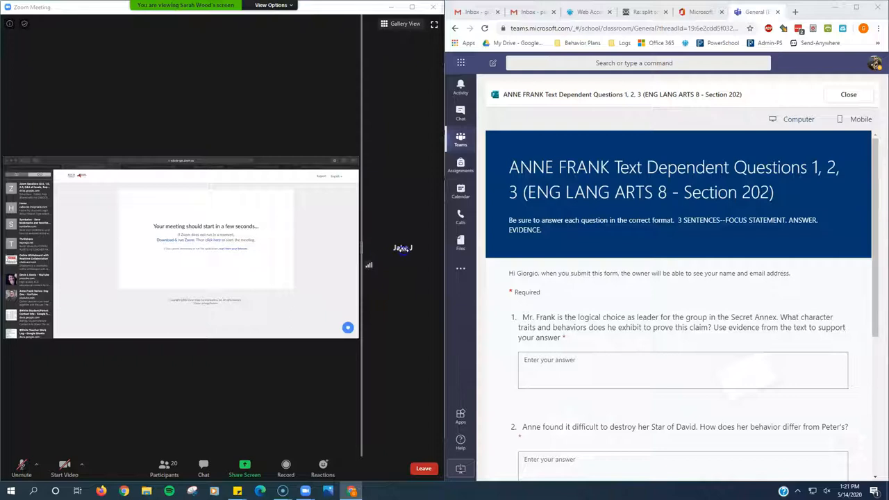
mouse_move(152, 232)
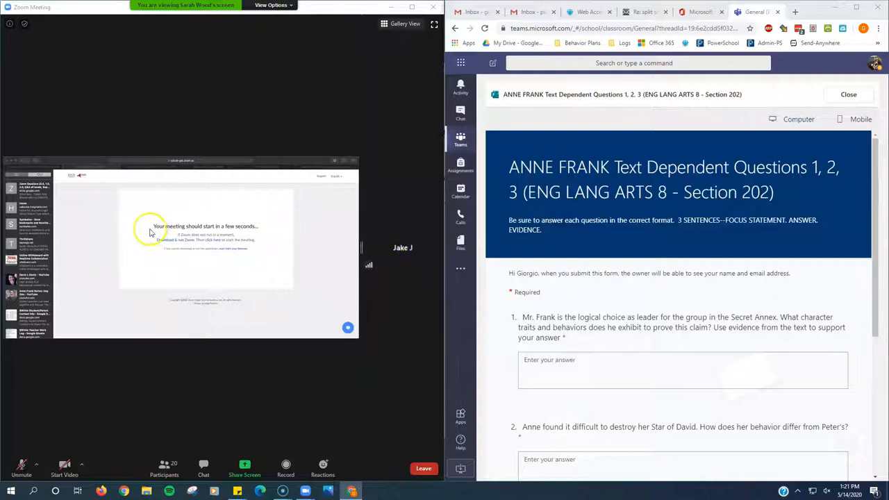
mouse_move(216, 264)
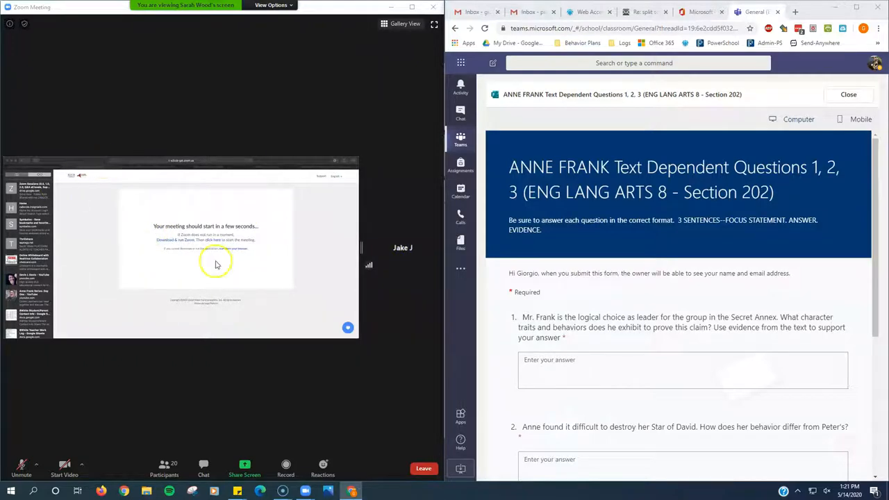
mouse_move(212, 230)
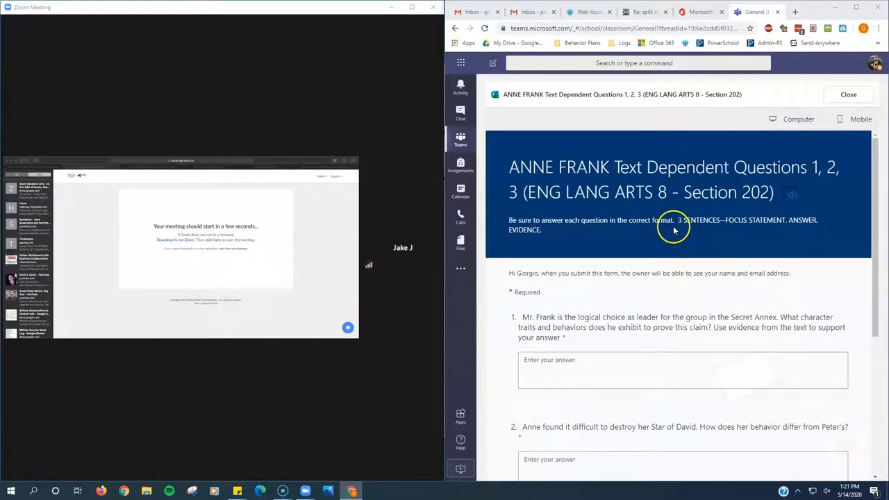
mouse_move(587, 249)
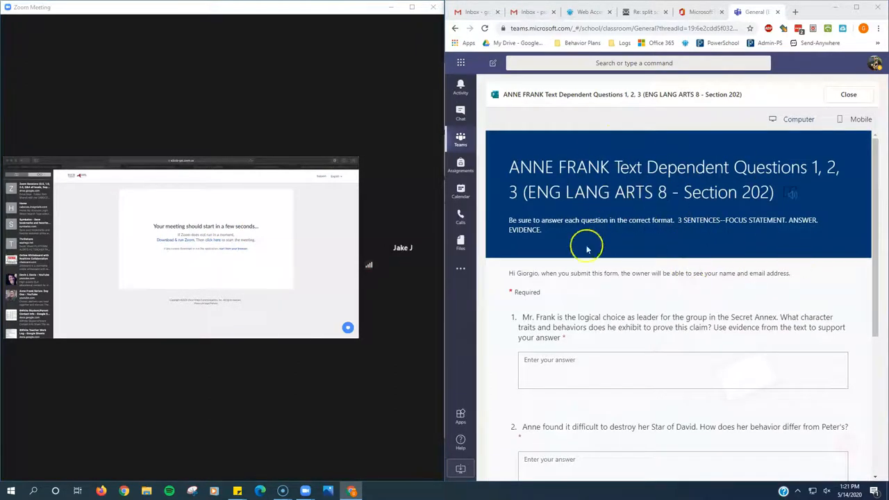